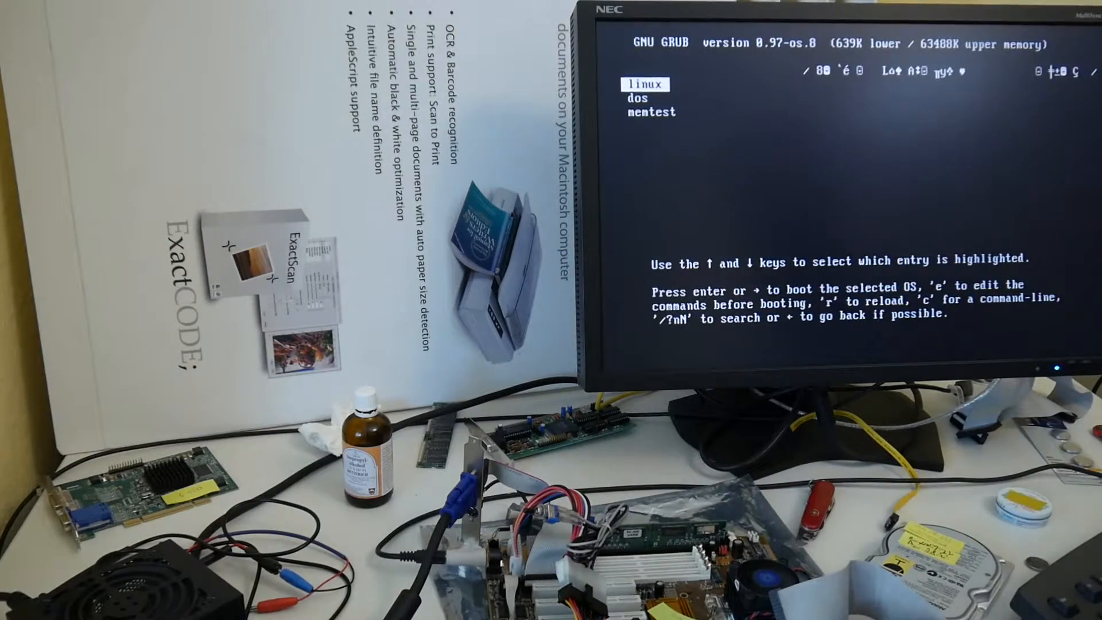
- Bring the linux entry's vmlinuz_2.6.27-dist kernel line with root=/dev/hda3 into GRUB's line editor
key("e")
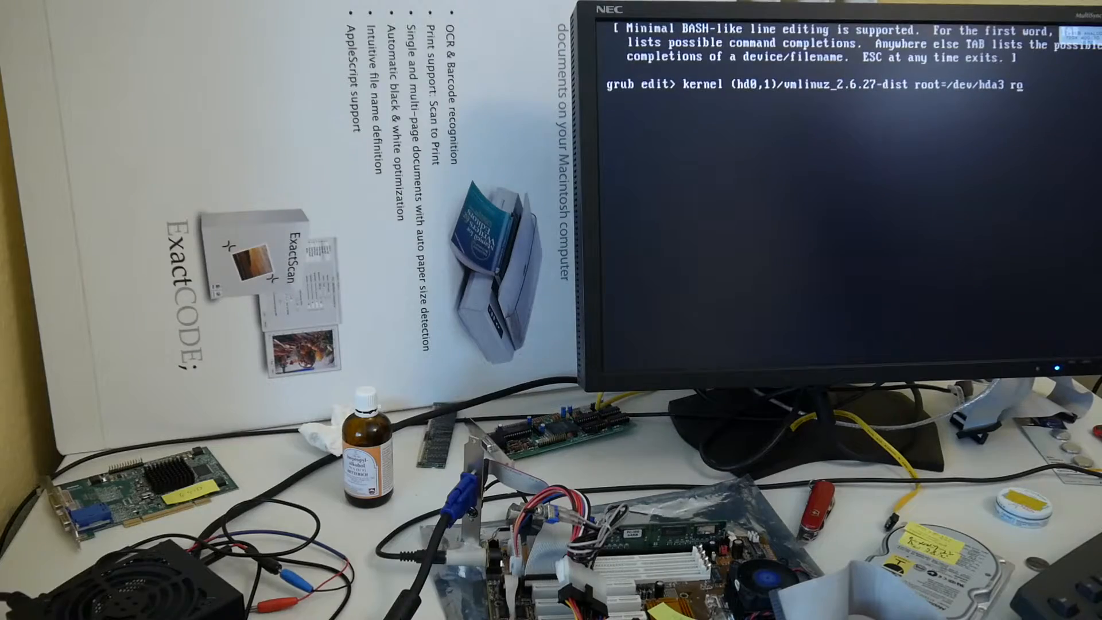